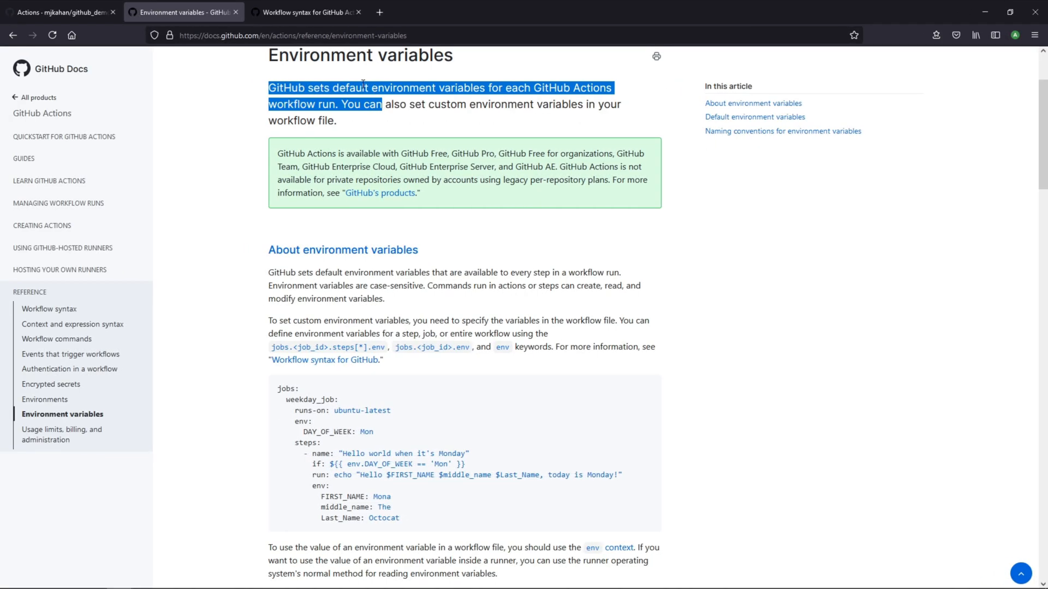
- Add an env: key on a new line under runs-on in the display job
{"action": "left_click", "coordinate": [361, 106]}
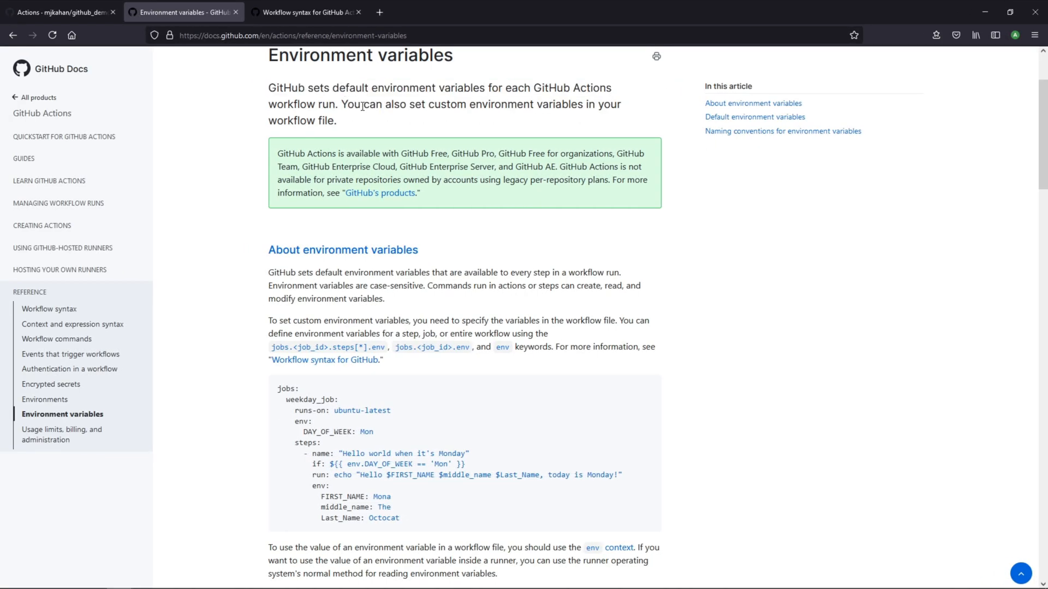
{"action": "mouse_move", "coordinate": [524, 107]}
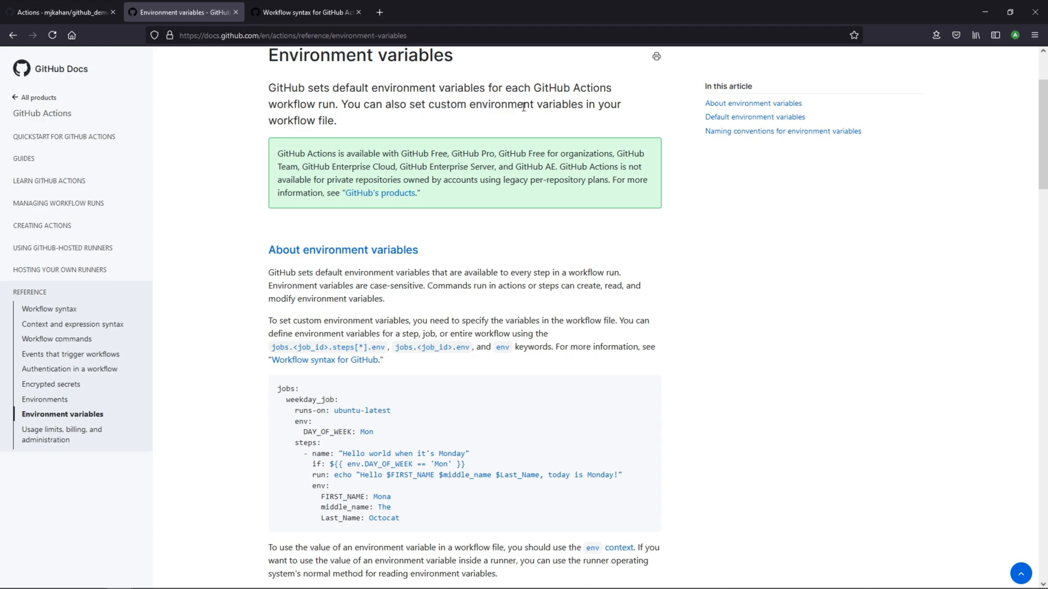
{"action": "scroll", "scroll_direction": "down", "scroll_amount": 3}
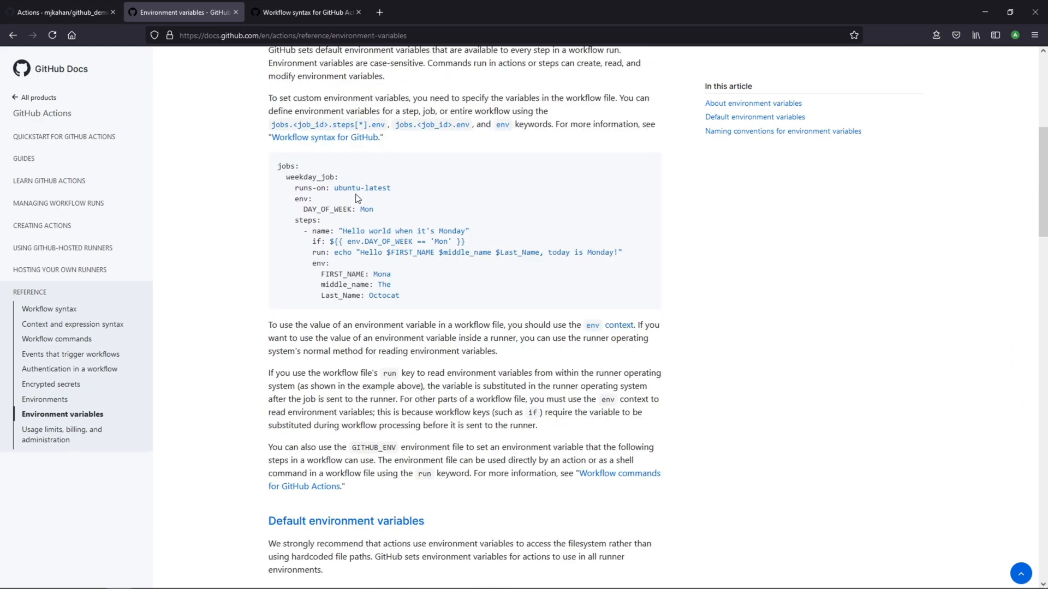
{"action": "scroll", "scroll_direction": "up", "scroll_amount": 3}
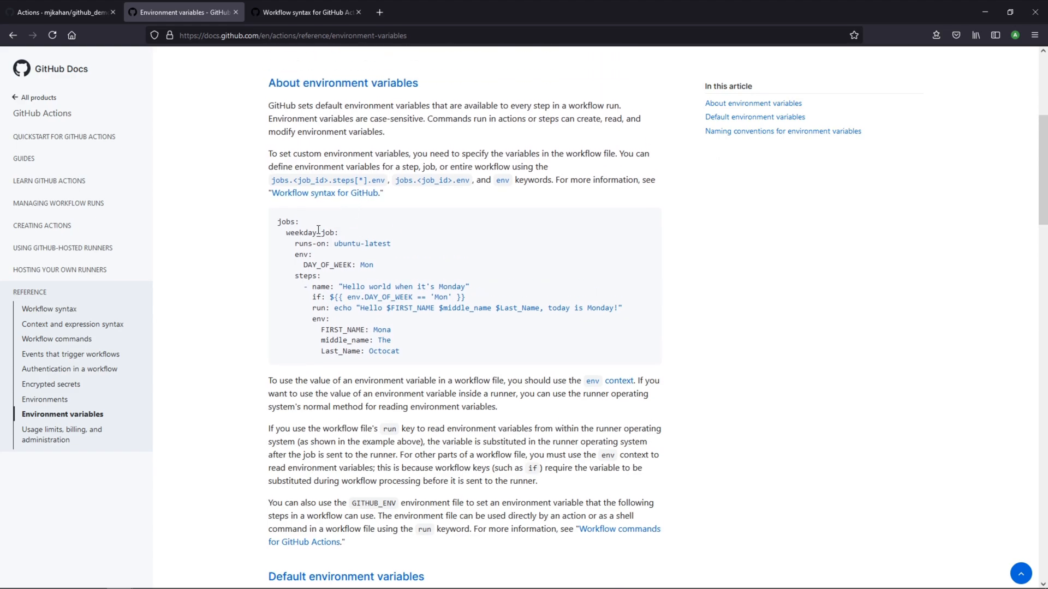
{"action": "double_click", "coordinate": [307, 276]}
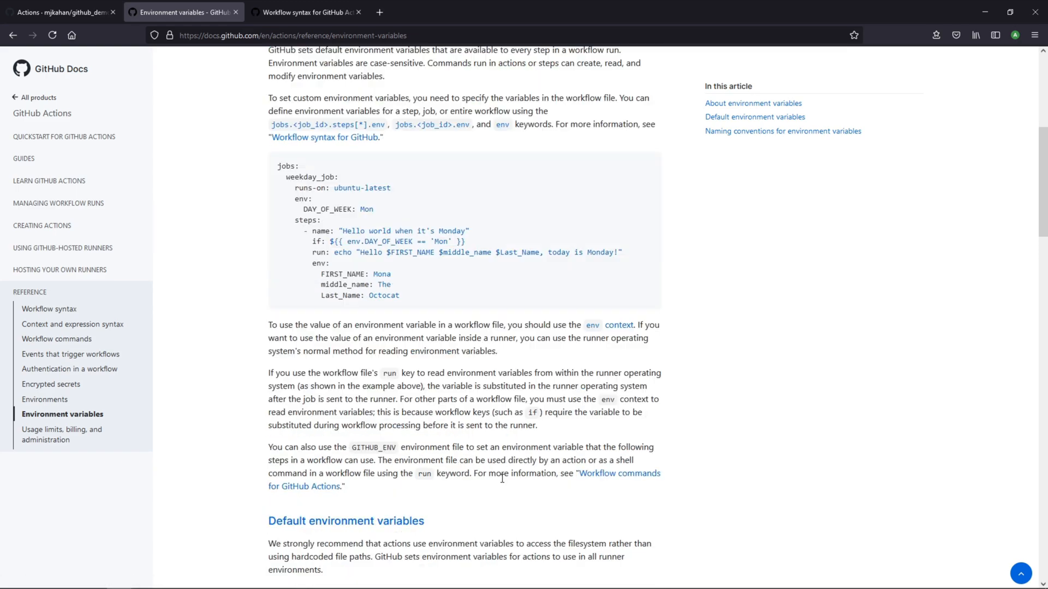
{"action": "mouse_move", "coordinate": [448, 421]}
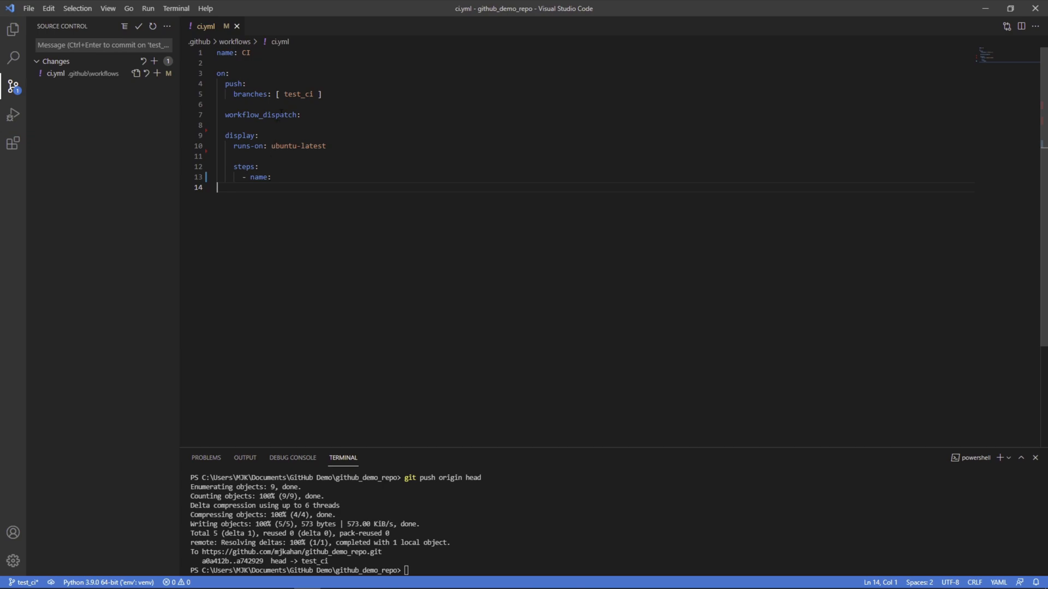
{"action": "double_click", "coordinate": [239, 135]}
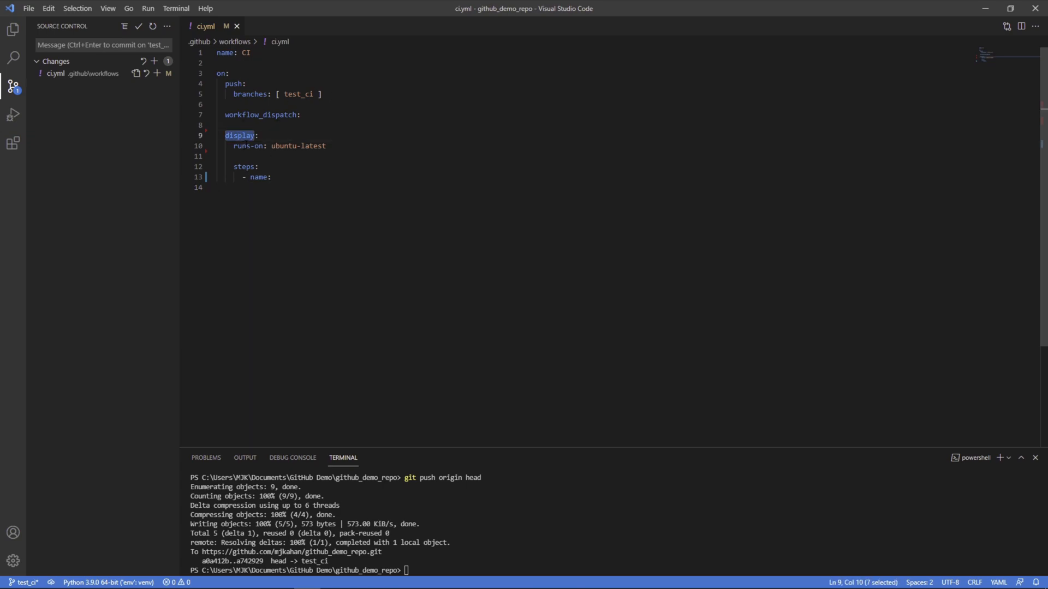
{"action": "key", "text": "Enter"}
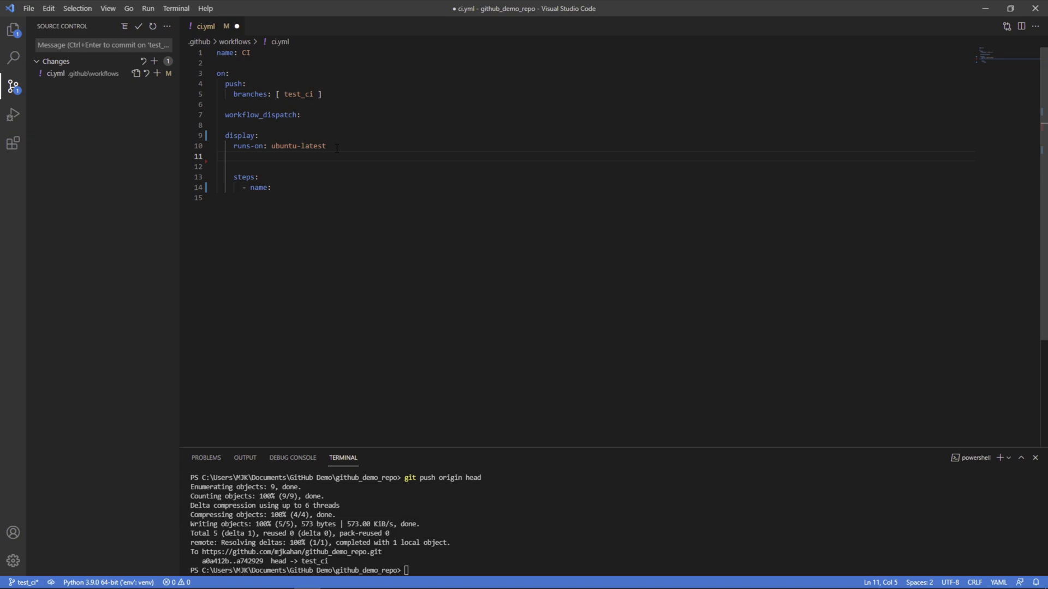
{"action": "type", "text": "env:"}
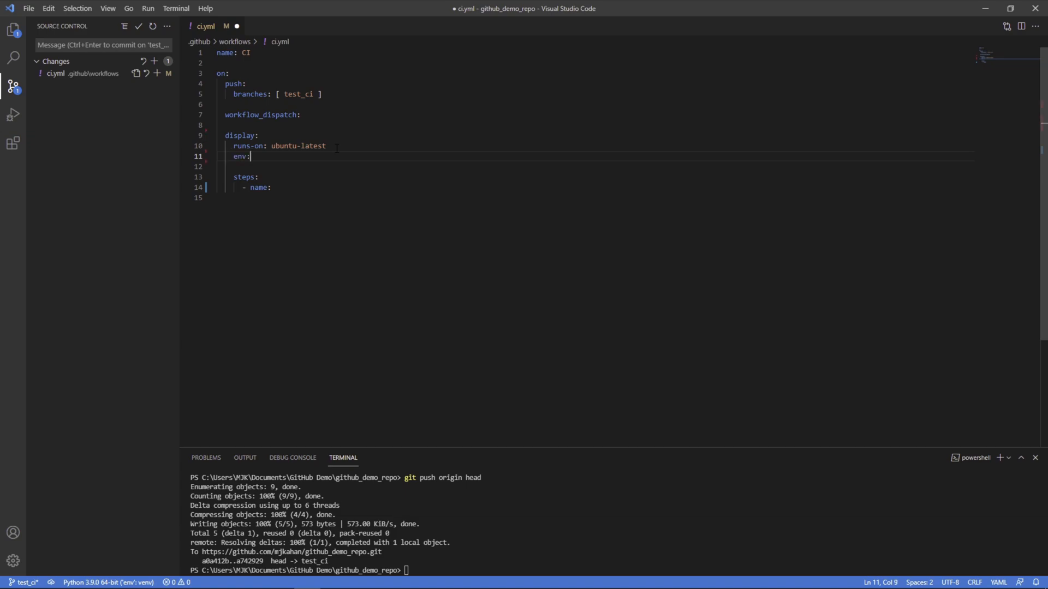
{"action": "key", "text": "enter"}
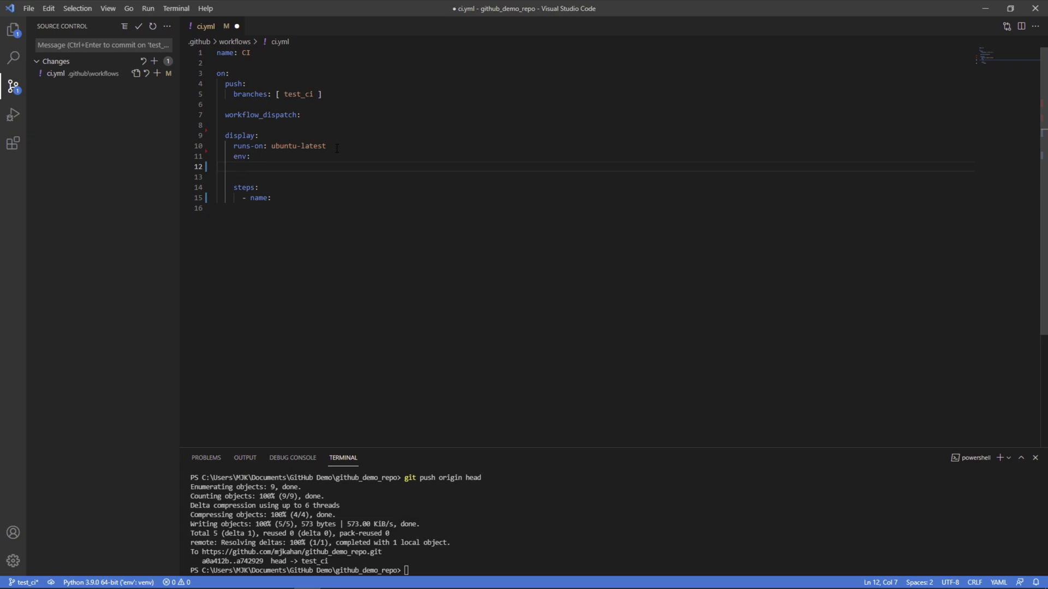
- Define platform: Azure, region: central and profile_path: profile/ under env
{"action": "type", "text": "platform:"}
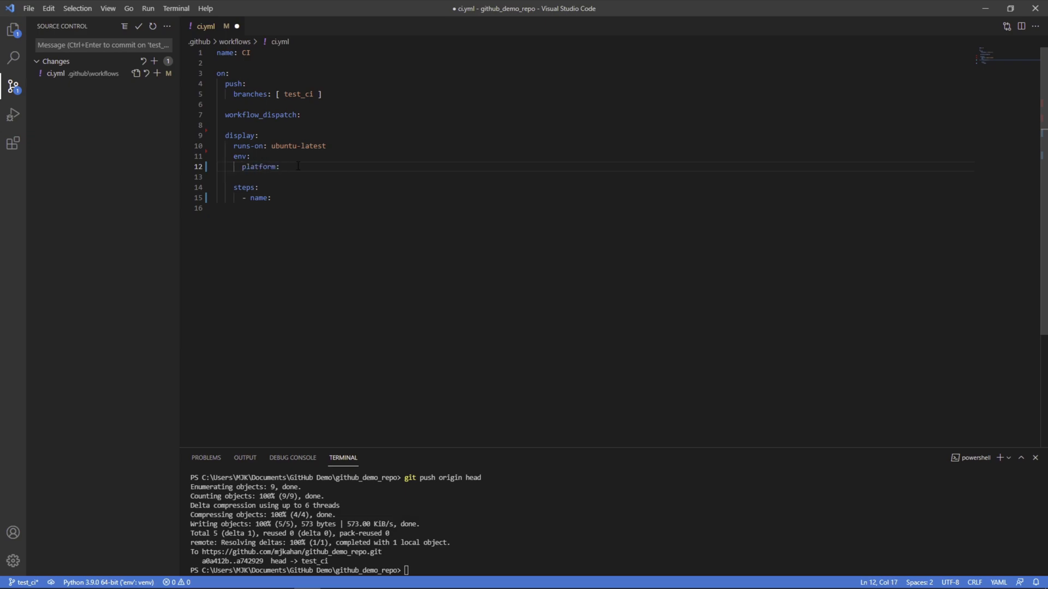
{"action": "type", "text": "A"}
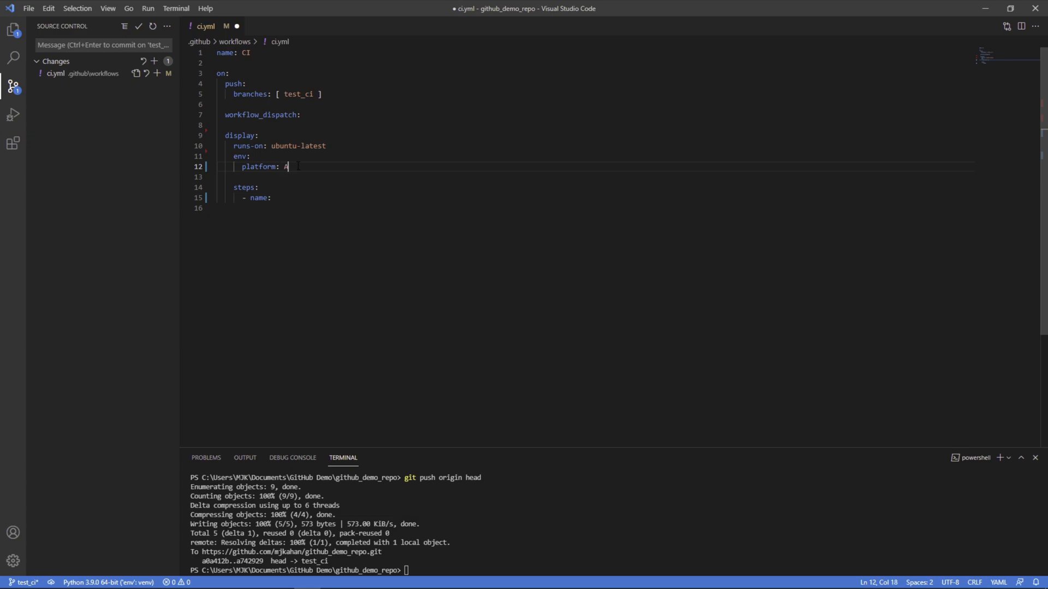
{"action": "type", "text": "zure"}
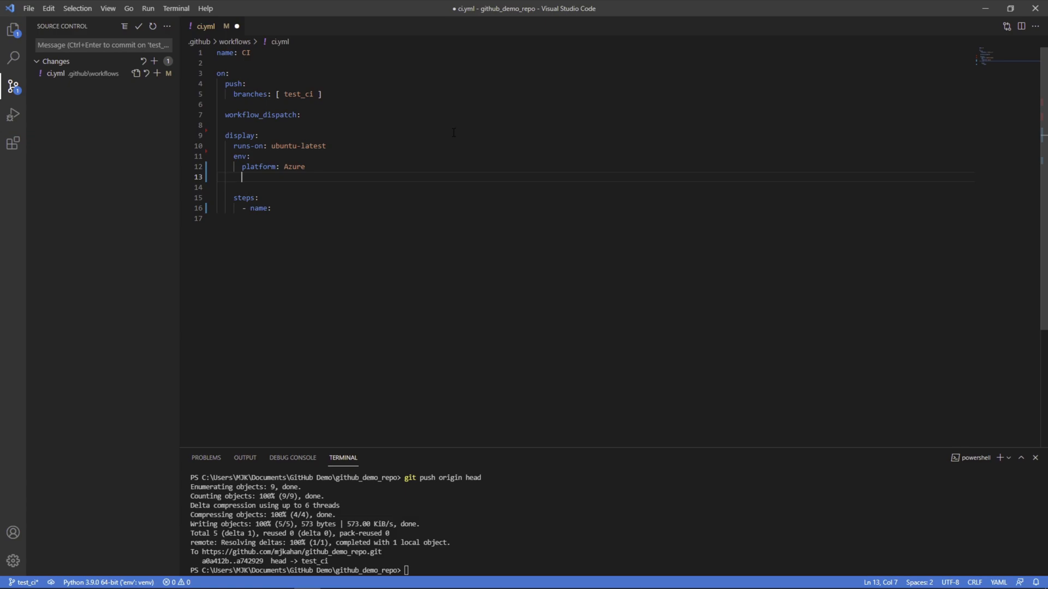
{"action": "type", "text": "region: central"}
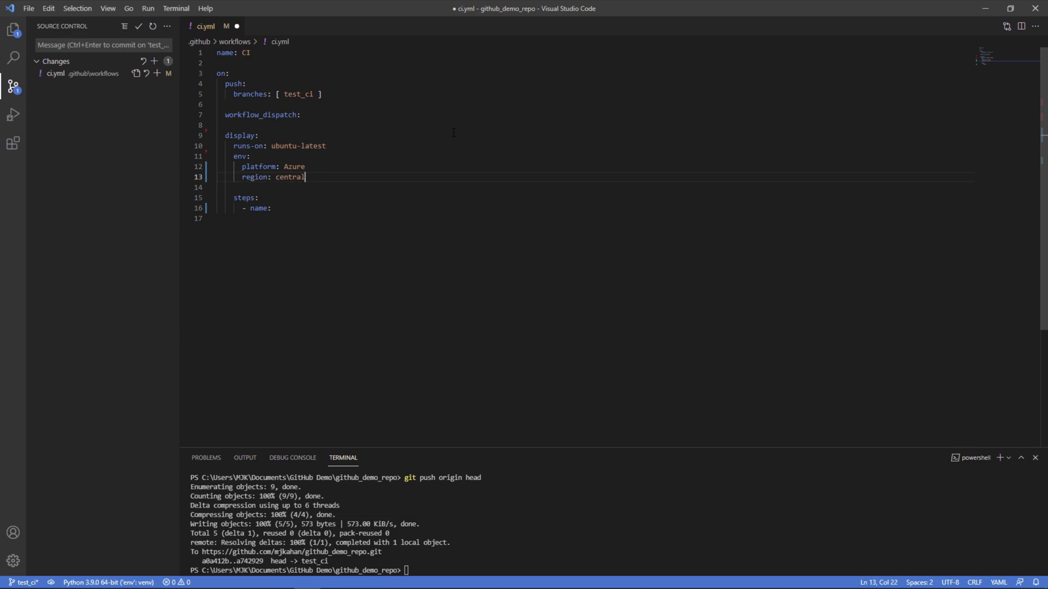
{"action": "type", "text": "profile"}
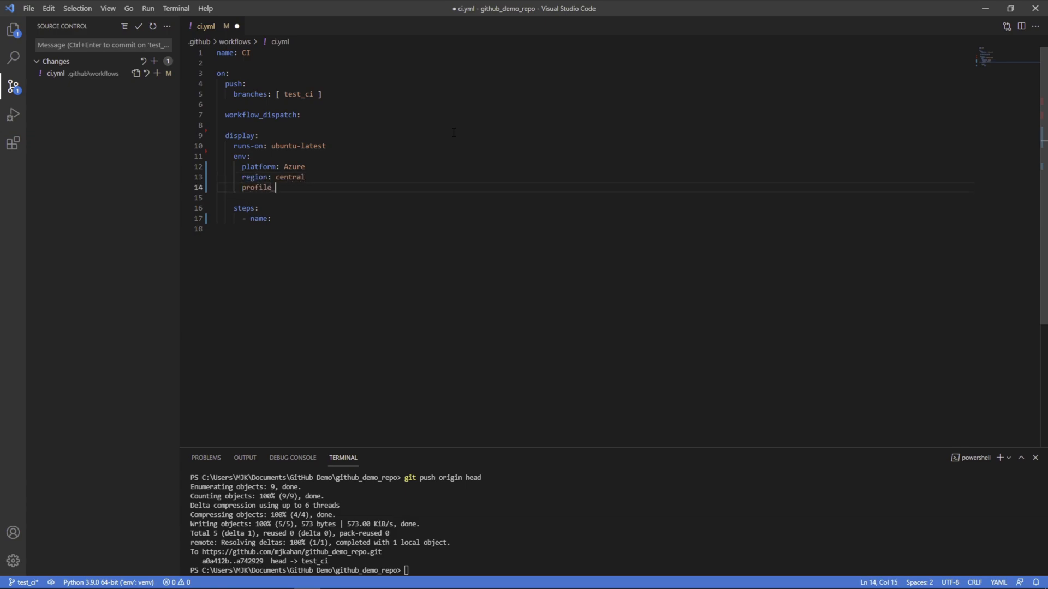
{"action": "type", "text": "_path: profile/"}
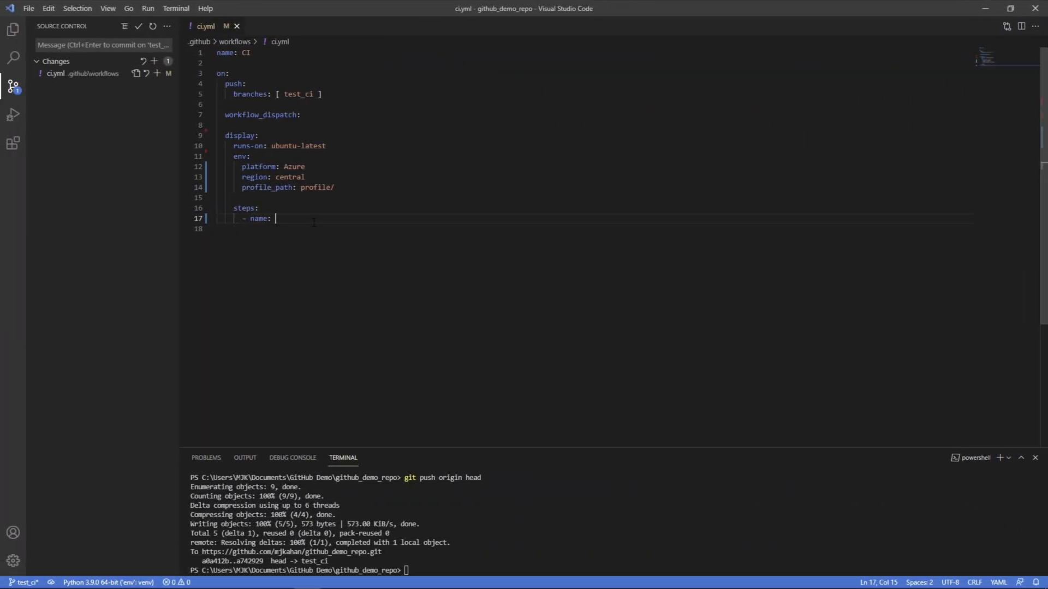
- Name the step 'Display custom environment variables' and begin its run with an echo "The platform is" line
{"action": "type", "text": "Display"}
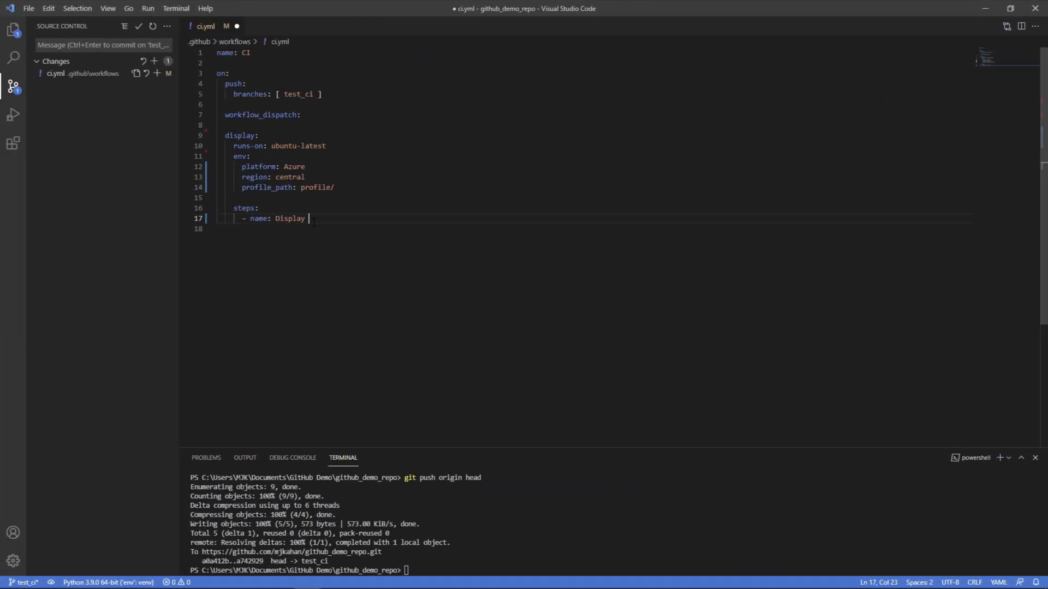
{"action": "type", "text": "custom environment variables"}
{"action": "left_click", "coordinate": [593, 229]}
{"action": "type", "text": "run:"}
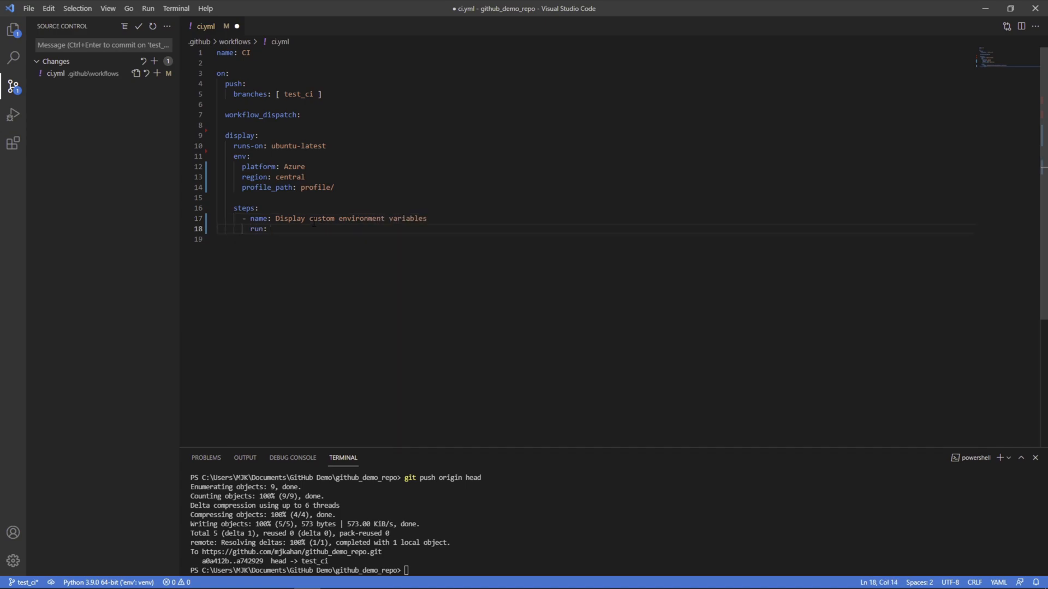
{"action": "key", "text": "enter"}
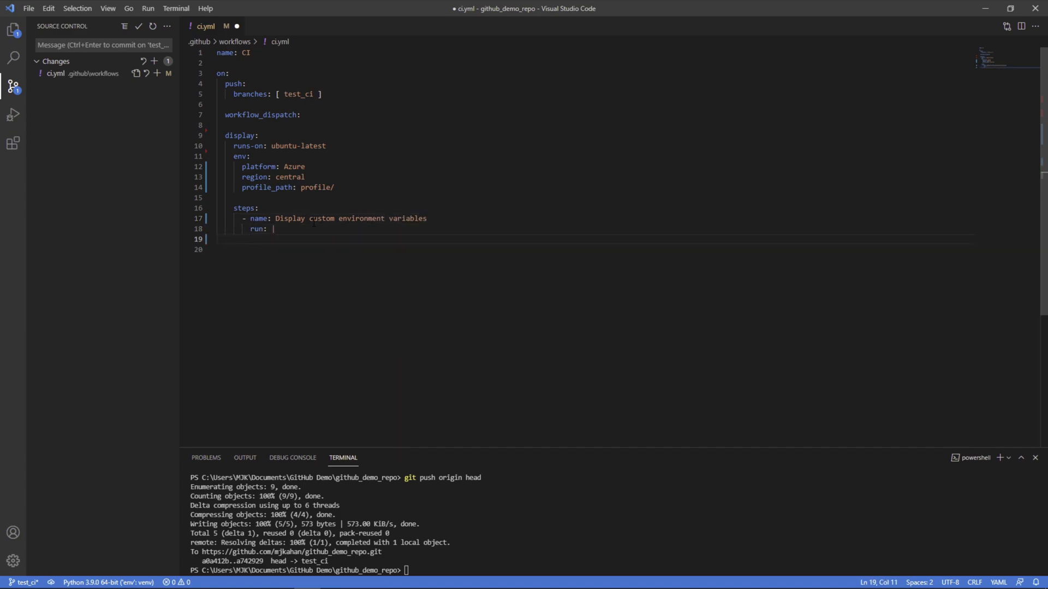
{"action": "type", "text": "echo \"The"}
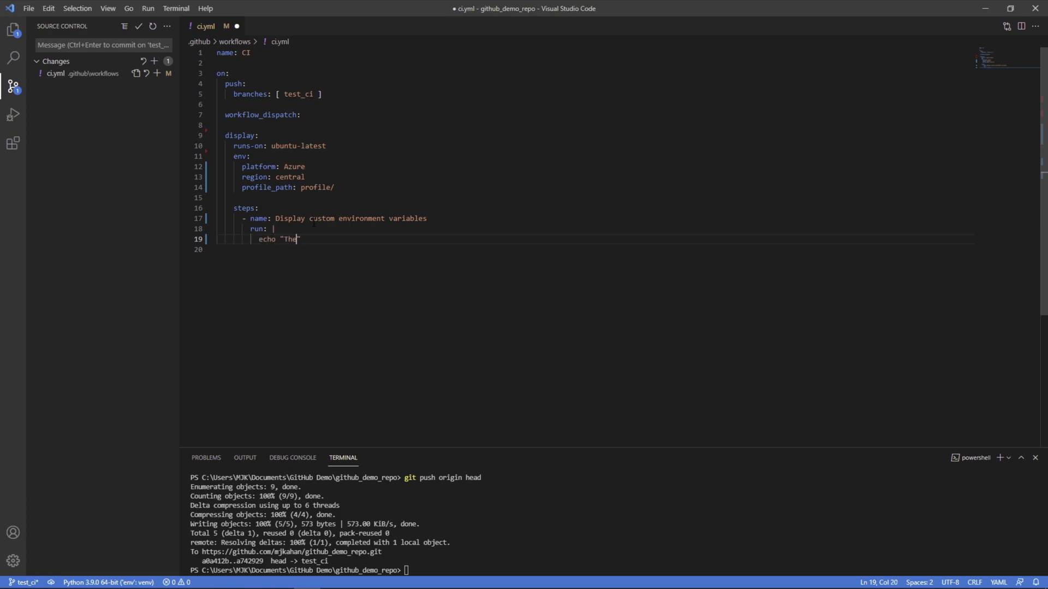
{"action": "type", "text": "platorm is\""}
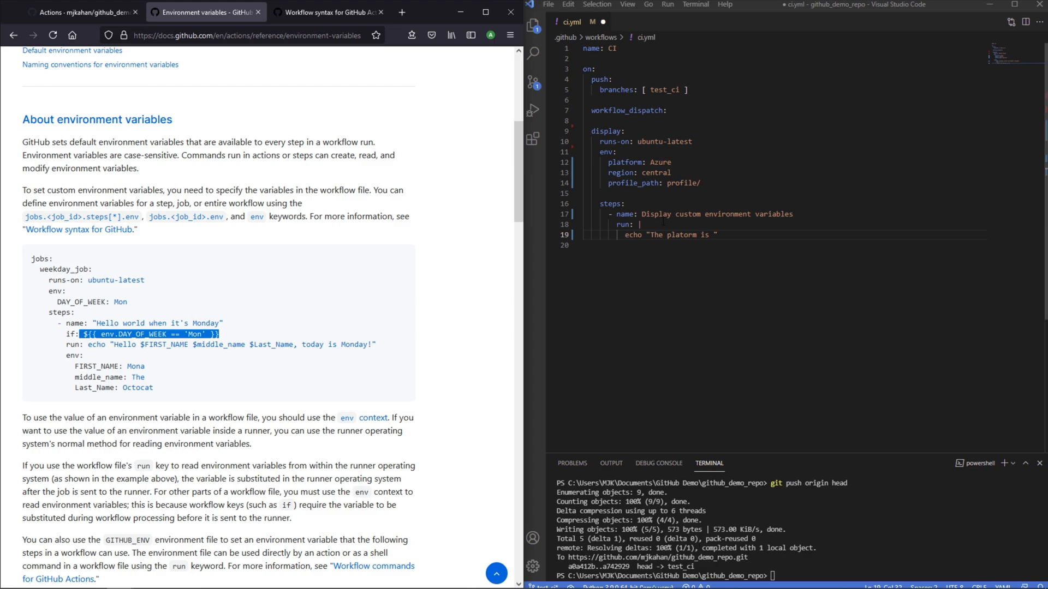
- Make the echo lines print the platform via ${{ env.platform }} and the region via $region
{"action": "type", "text": "${{ env.DAY_OF_WEEK == 'Mon' }}\""}
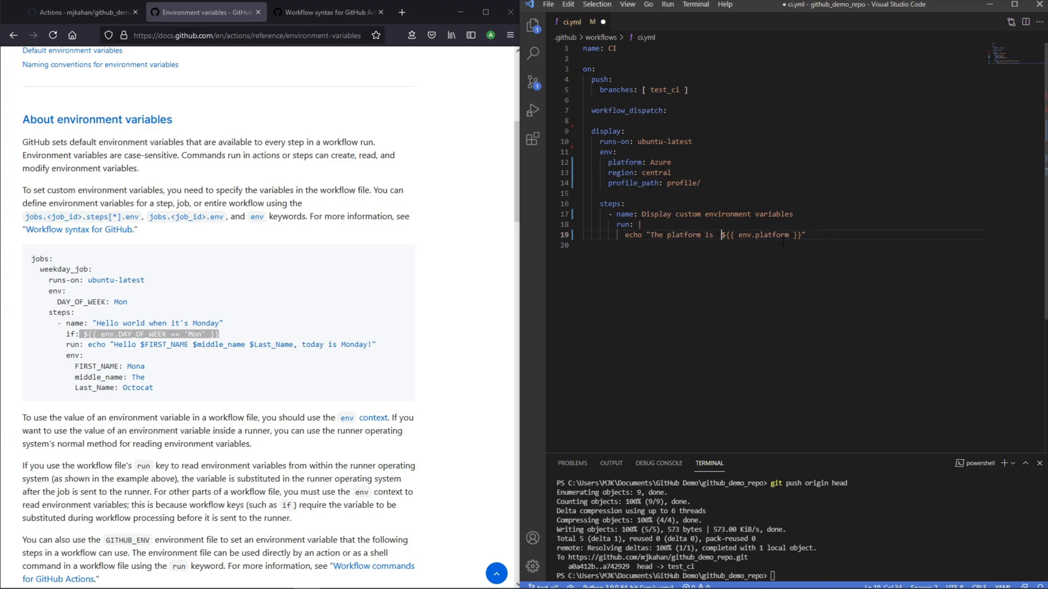
{"action": "type", "text": "echo \"The \""}
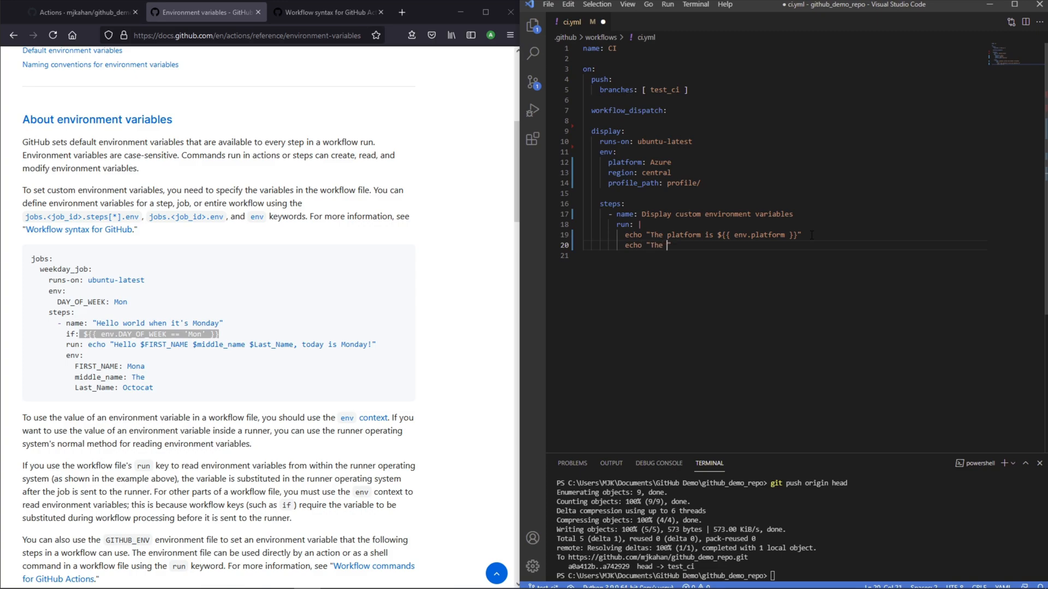
{"action": "type", "text": "region is $\""}
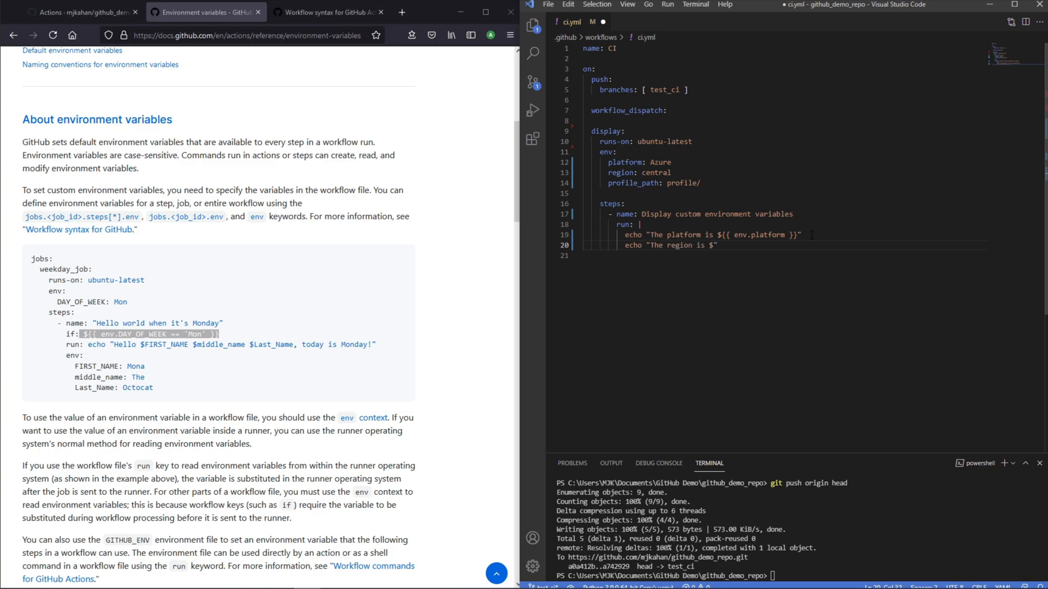
{"action": "type", "text": "region"}
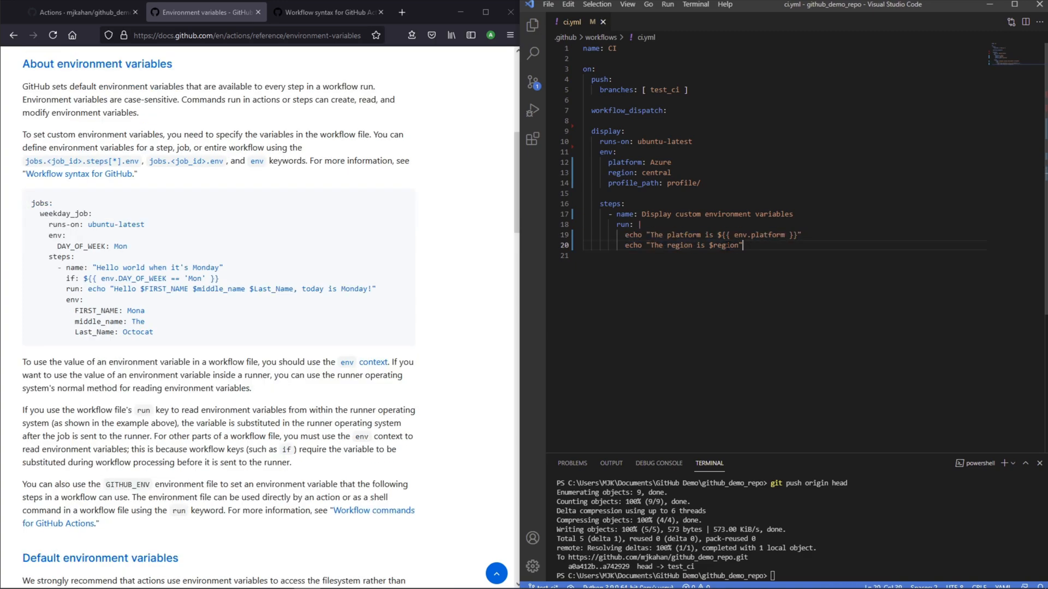
{"action": "double_click", "coordinate": [723, 245]}
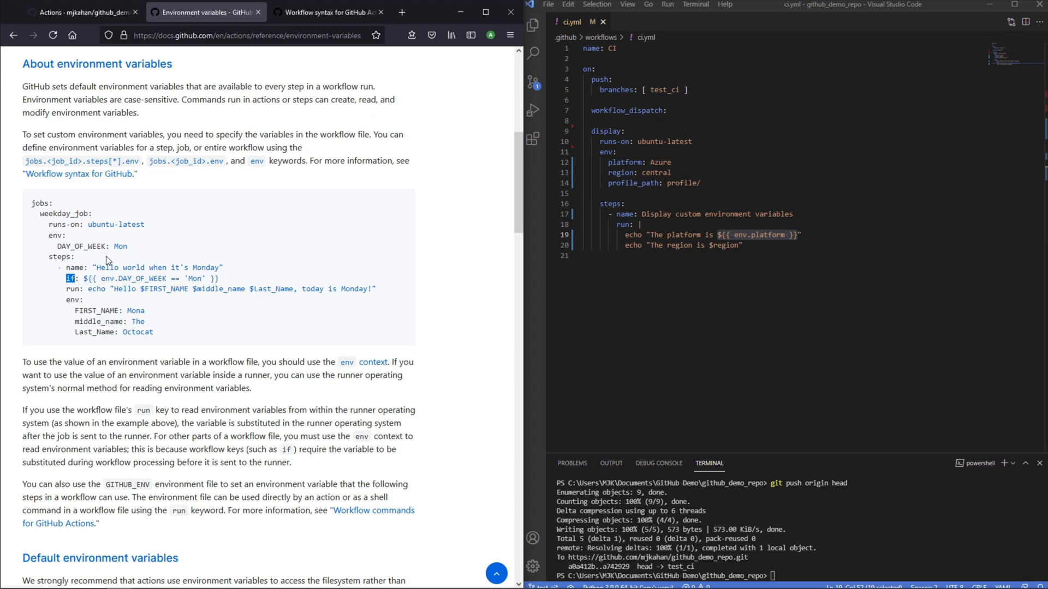
{"action": "mouse_move", "coordinate": [100, 250]}
{"action": "type", "text": "if: ${{ env.platform == 'Central' "}
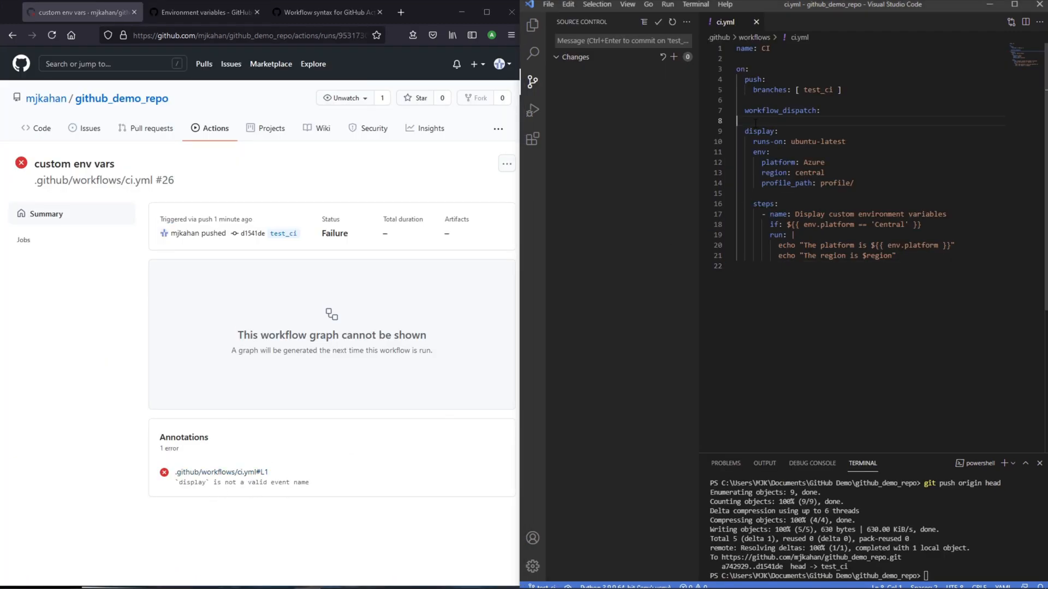
- Add the jobs: key above display: and commit the fix
{"action": "type", "text": "jobs:"}
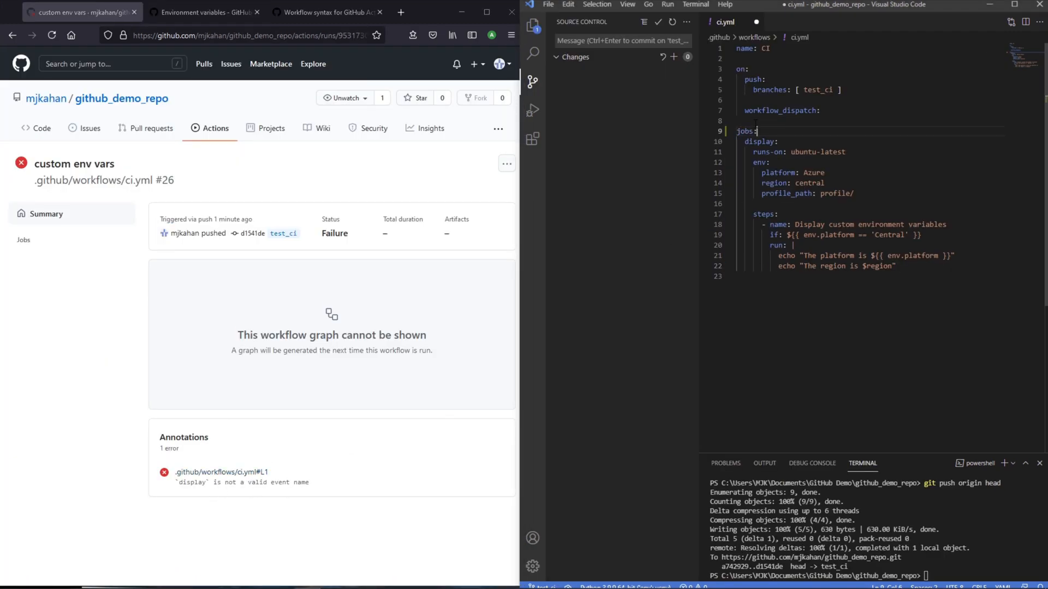
{"action": "double_click", "coordinate": [746, 131]}
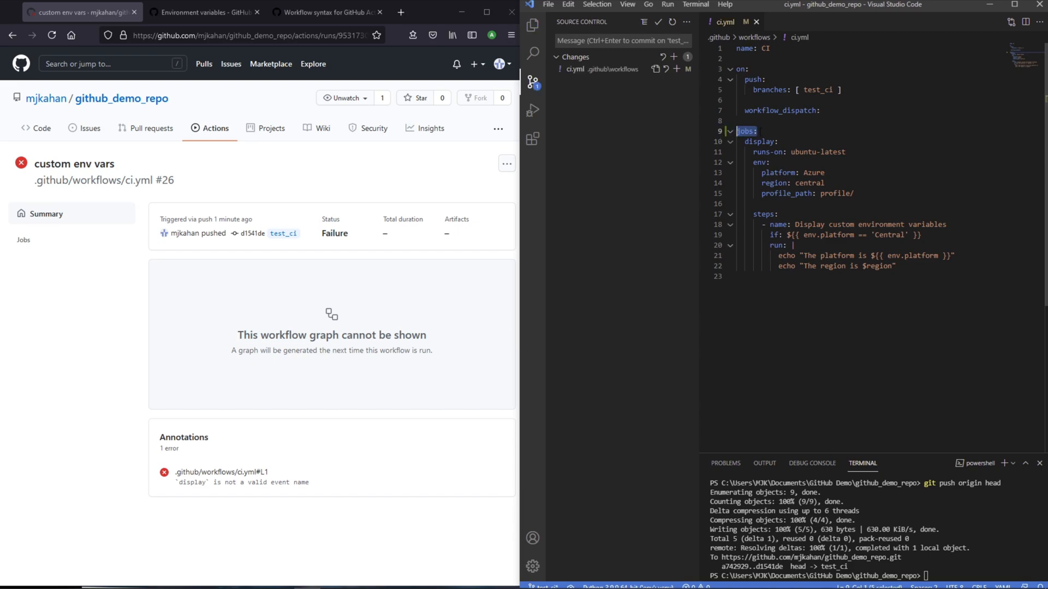
{"action": "left_click", "coordinate": [215, 128]}
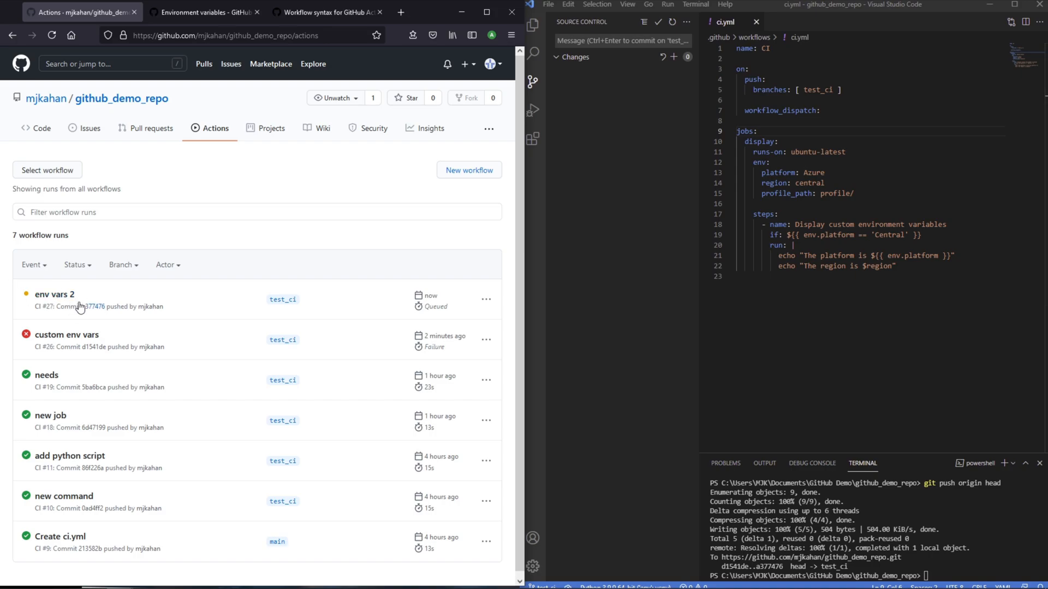
- Open the newest 'env var2' run, then change the platform condition to 'Azure'
{"action": "left_click", "coordinate": [54, 294]}
{"action": "type", "text": "c"}
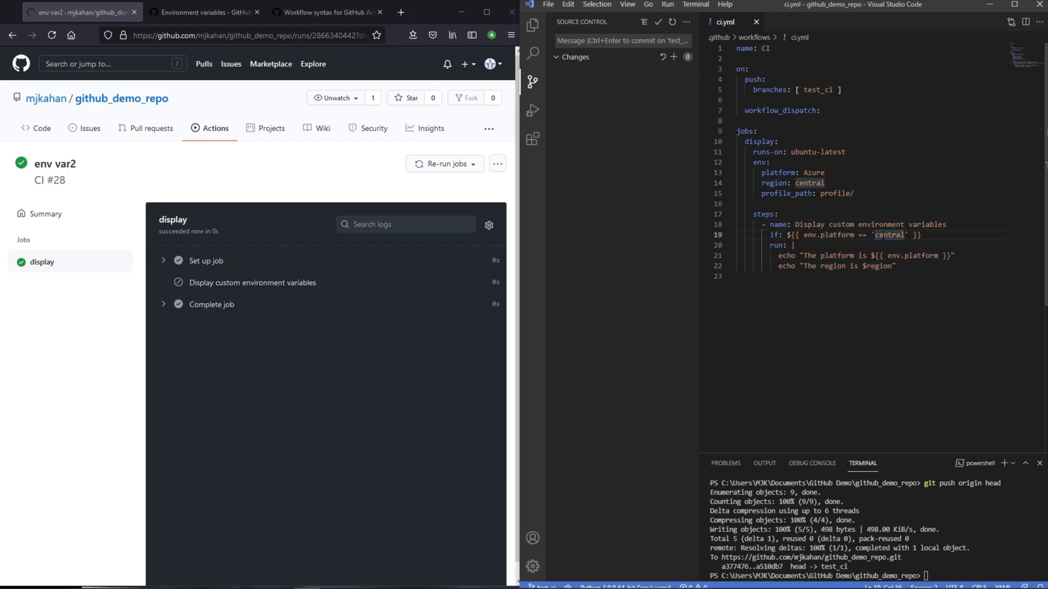
{"action": "type", "text": "Azure"}
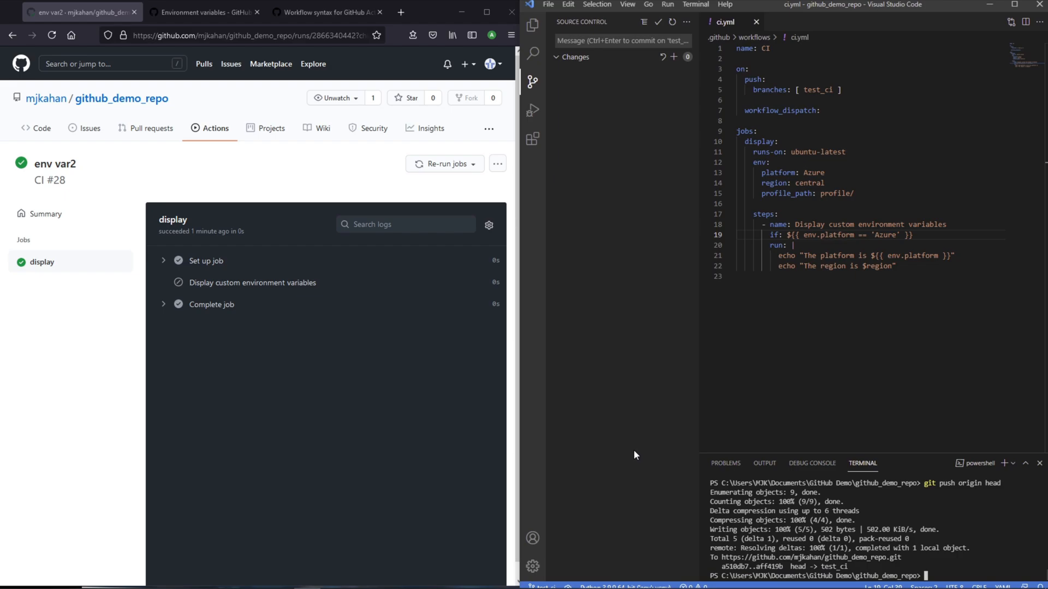
{"action": "mouse_move", "coordinate": [432, 308]}
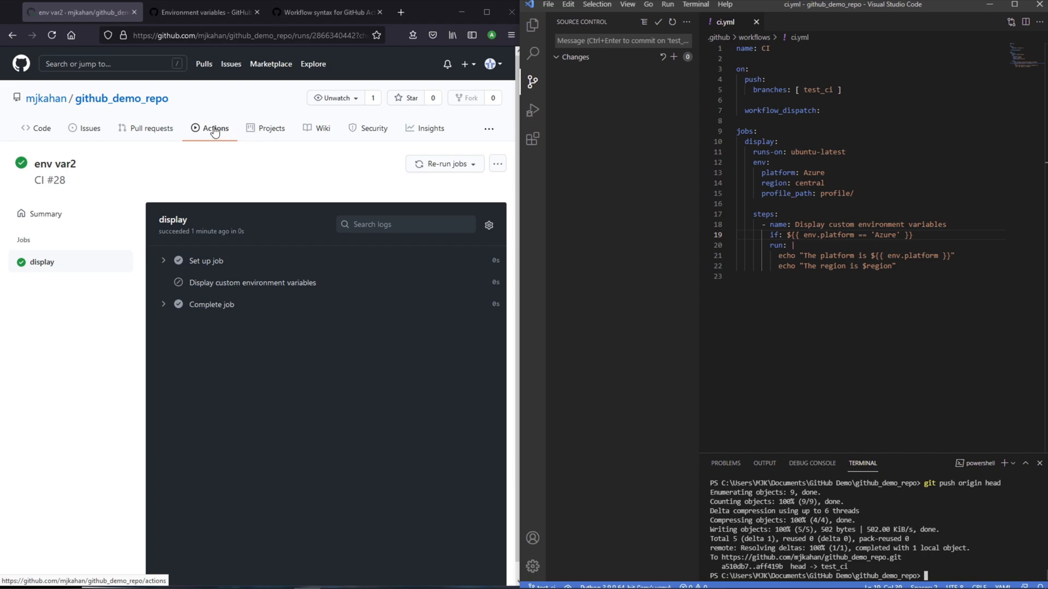
- Open run #29 'update 2', its display job, and expand the custom environment variables step
{"action": "left_click", "coordinate": [216, 127]}
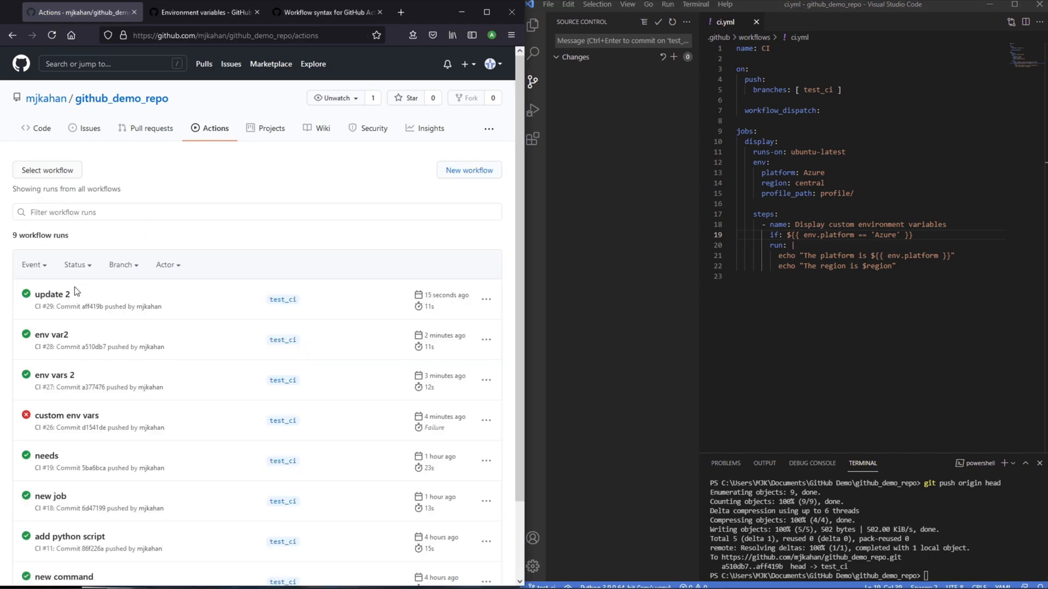
{"action": "mouse_move", "coordinate": [73, 290]}
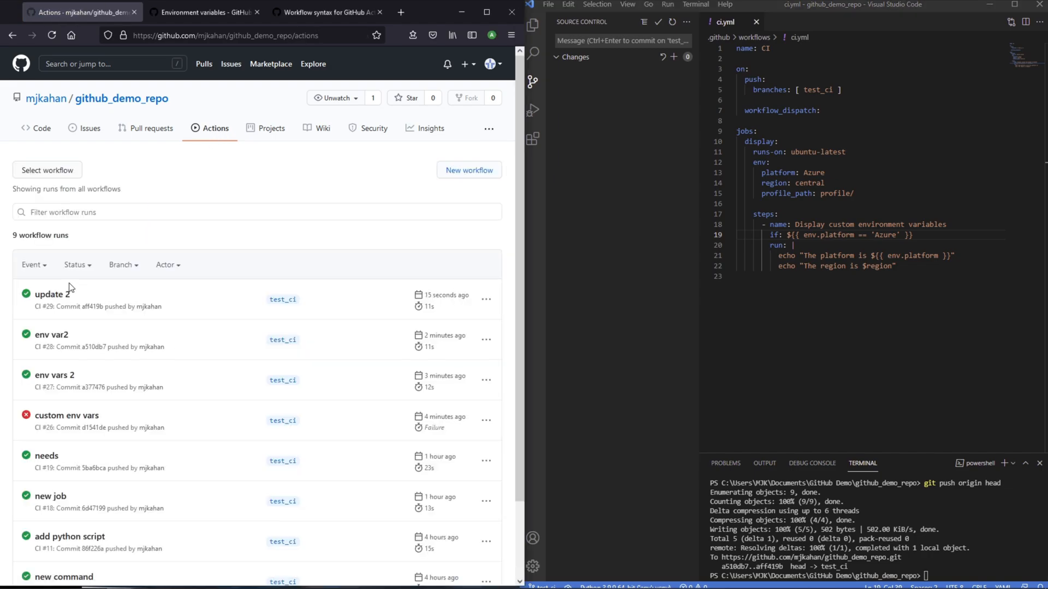
{"action": "left_click", "coordinate": [49, 295]}
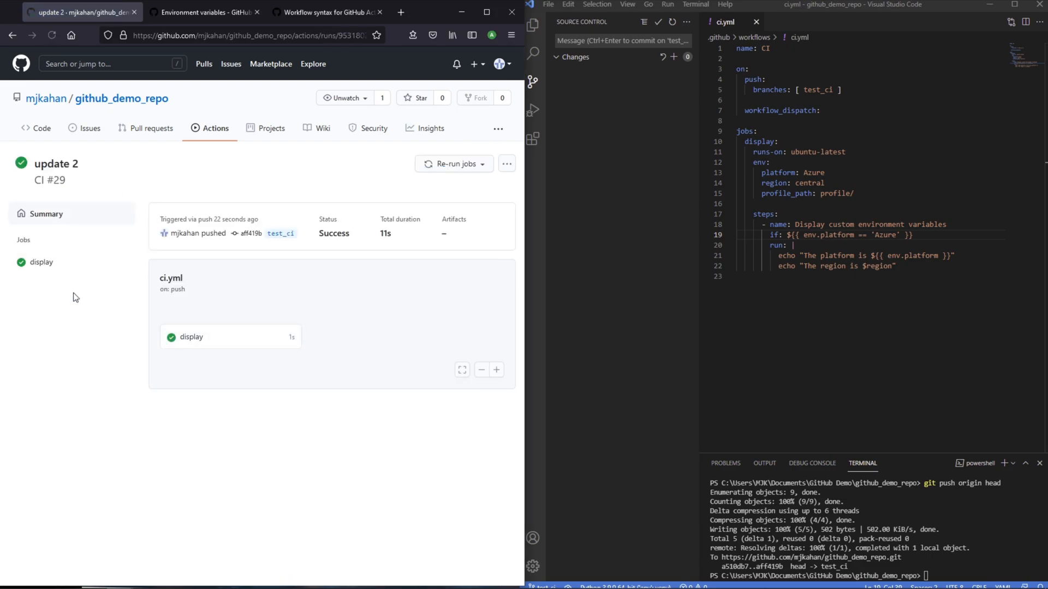
{"action": "left_click", "coordinate": [42, 262]}
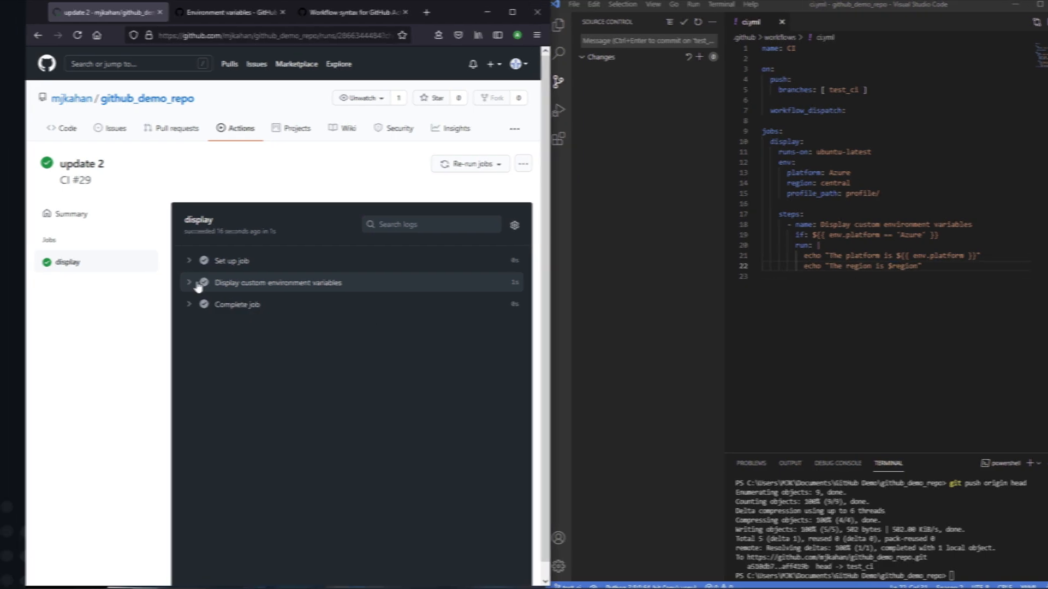
{"action": "left_click", "coordinate": [226, 12]}
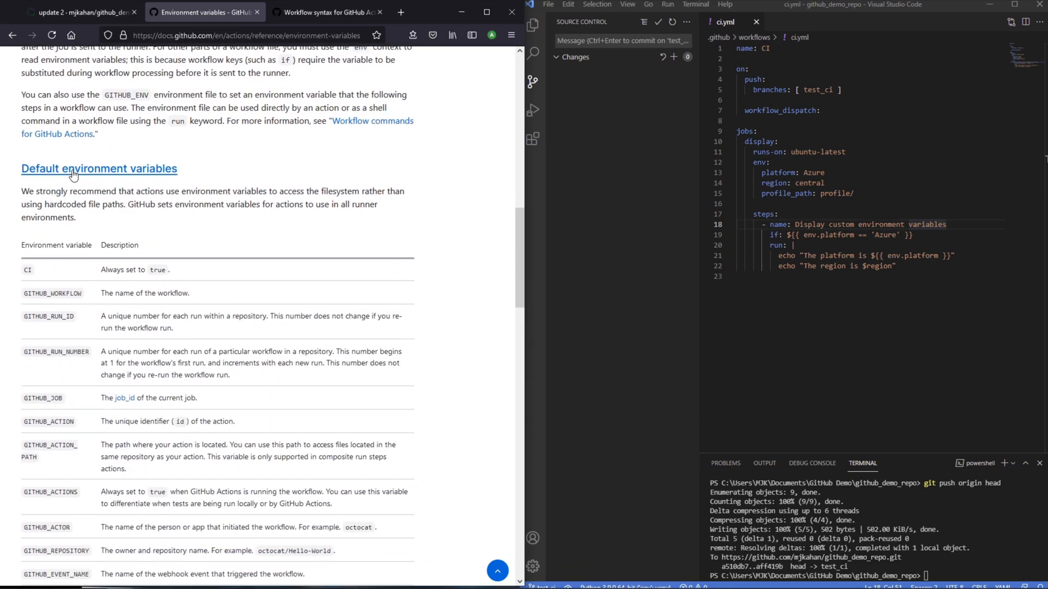
- Scroll the docs to the Default environment variables table and paste a second step into ci.yml
{"action": "scroll", "scroll_direction": "down", "scroll_amount": 3}
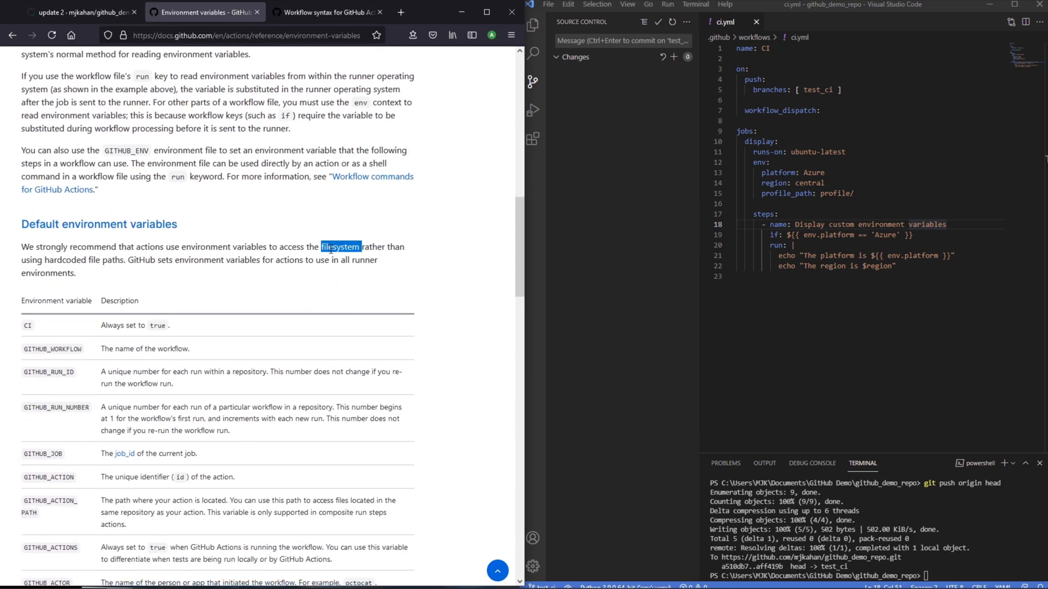
{"action": "scroll", "scroll_direction": "down", "scroll_amount": 3}
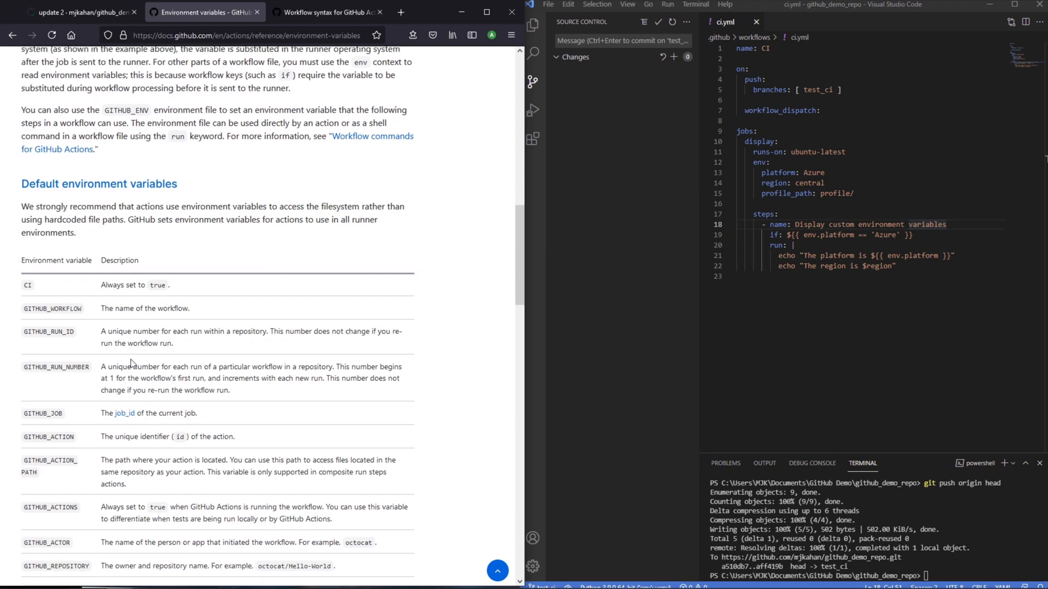
{"action": "scroll", "scroll_direction": "down", "scroll_amount": 3}
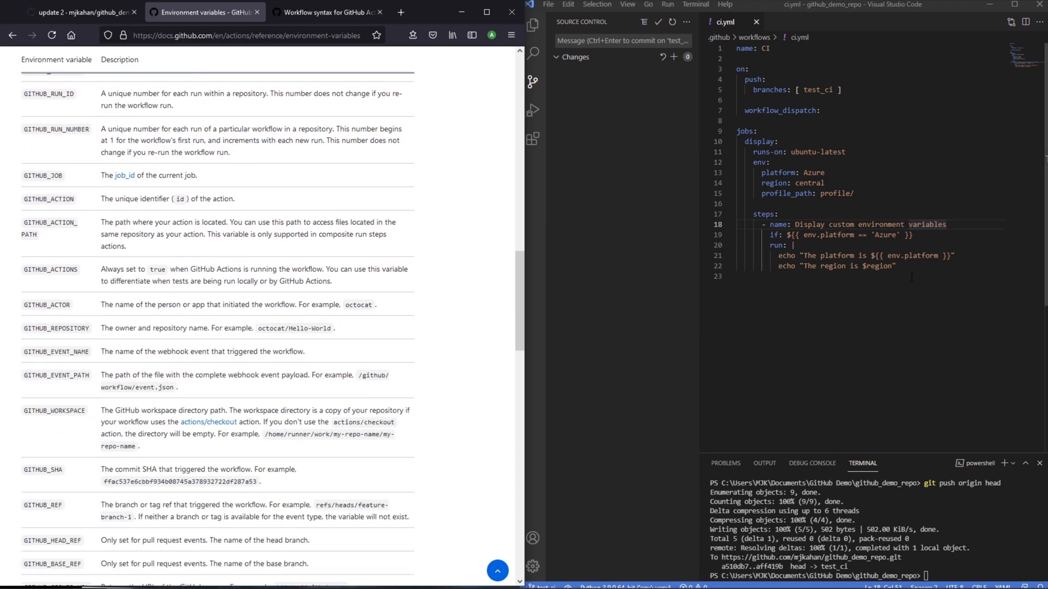
{"action": "key", "text": "enter"}
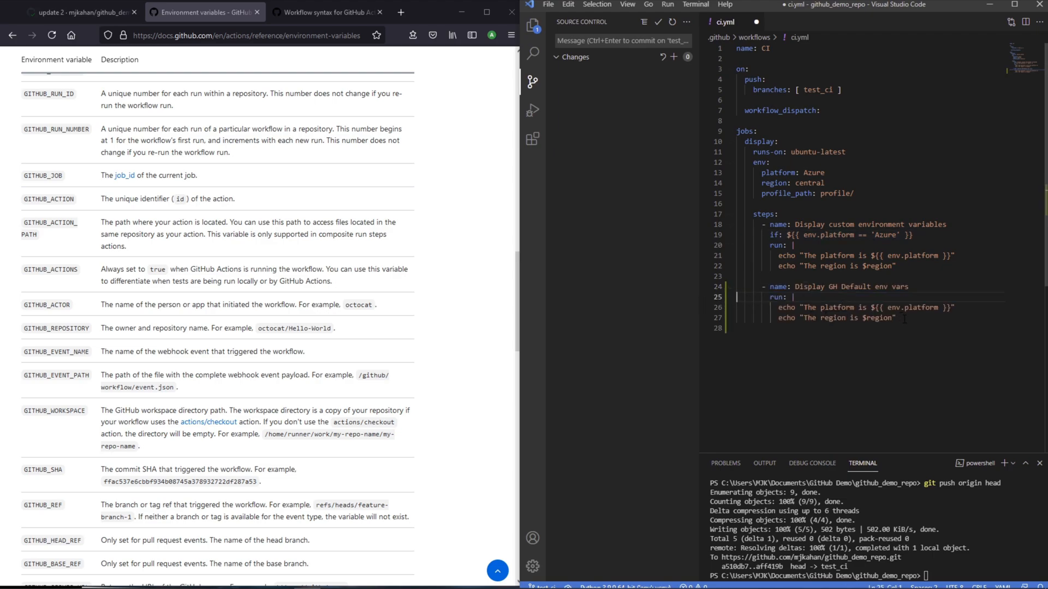
- Make the second step echo $GITHUB_ACTOR and $GITHUB_REF and commit it as 'GH env vars'
{"action": "type", "text": "Github Actor: $GITHUB_ACTOR"}
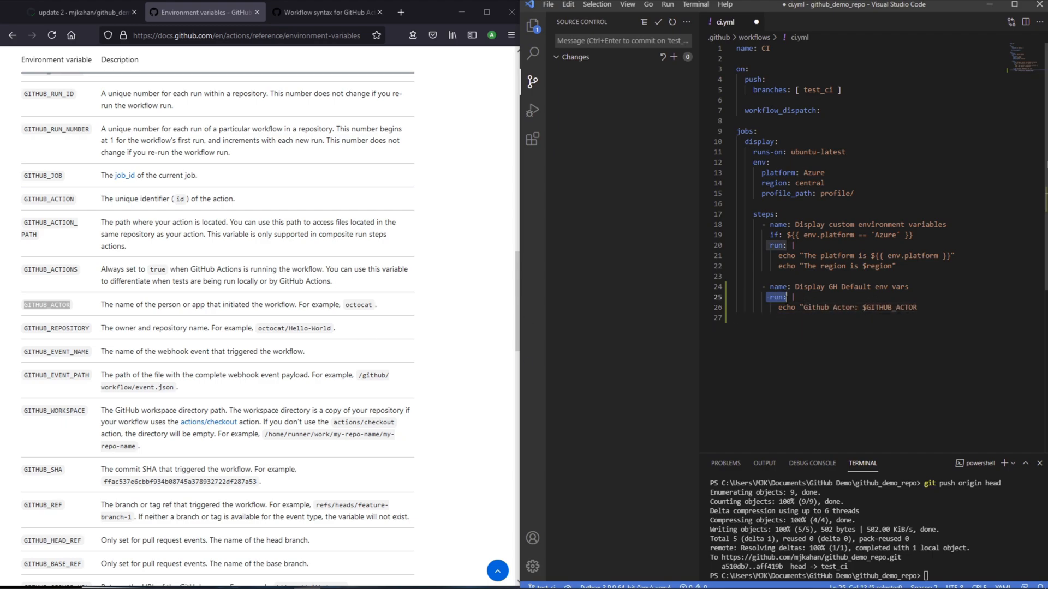
{"action": "double_click", "coordinate": [890, 307]}
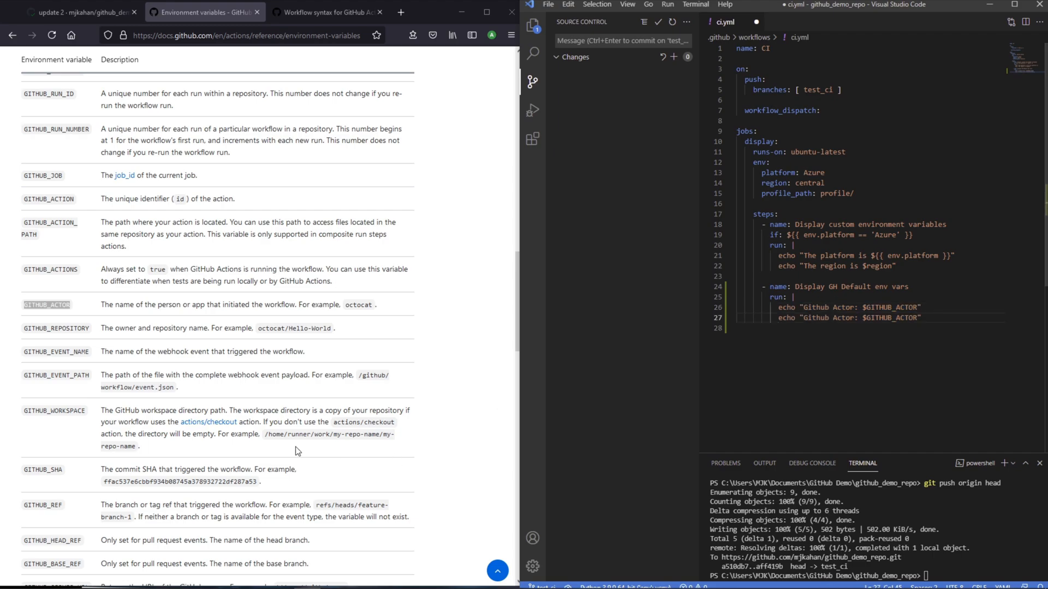
{"action": "double_click", "coordinate": [43, 505]}
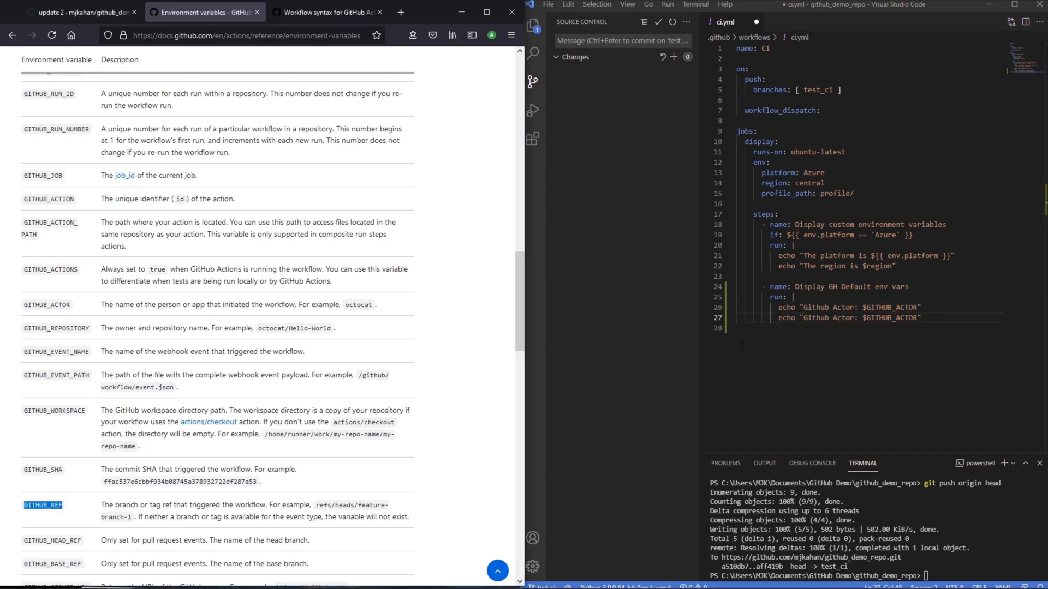
{"action": "type", "text": "GH env vars"}
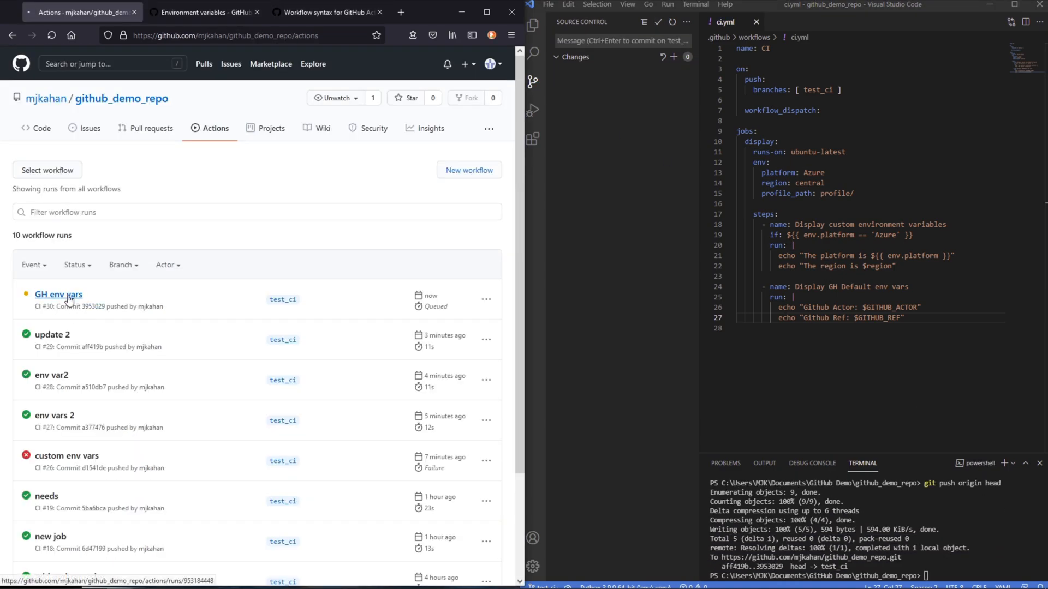
- Open run #30 'GH env vars' and expand its Display GH Default env vars step log
{"action": "left_click", "coordinate": [59, 294]}
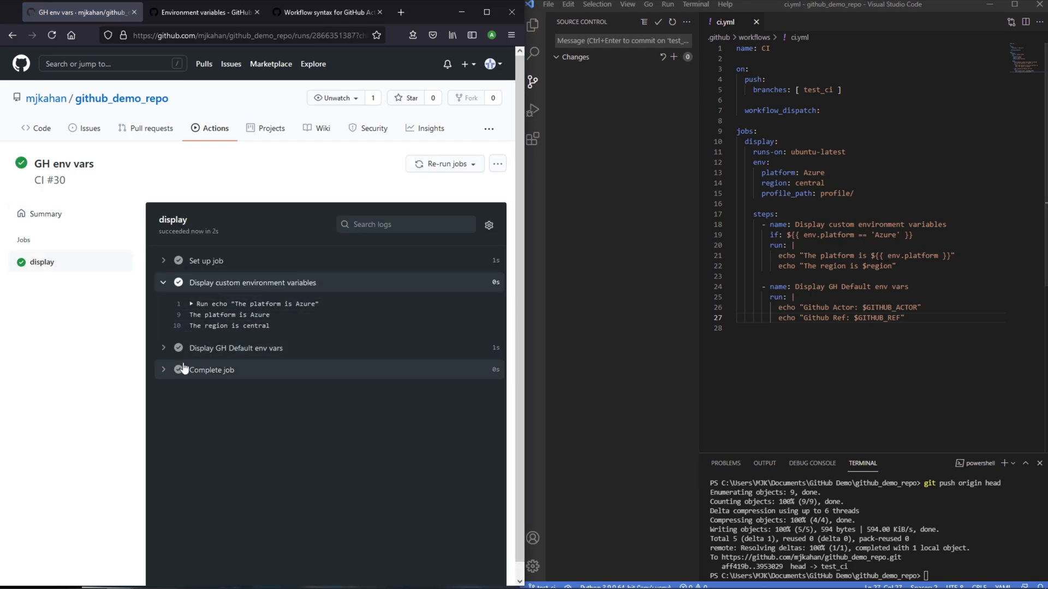
{"action": "left_click", "coordinate": [236, 348]}
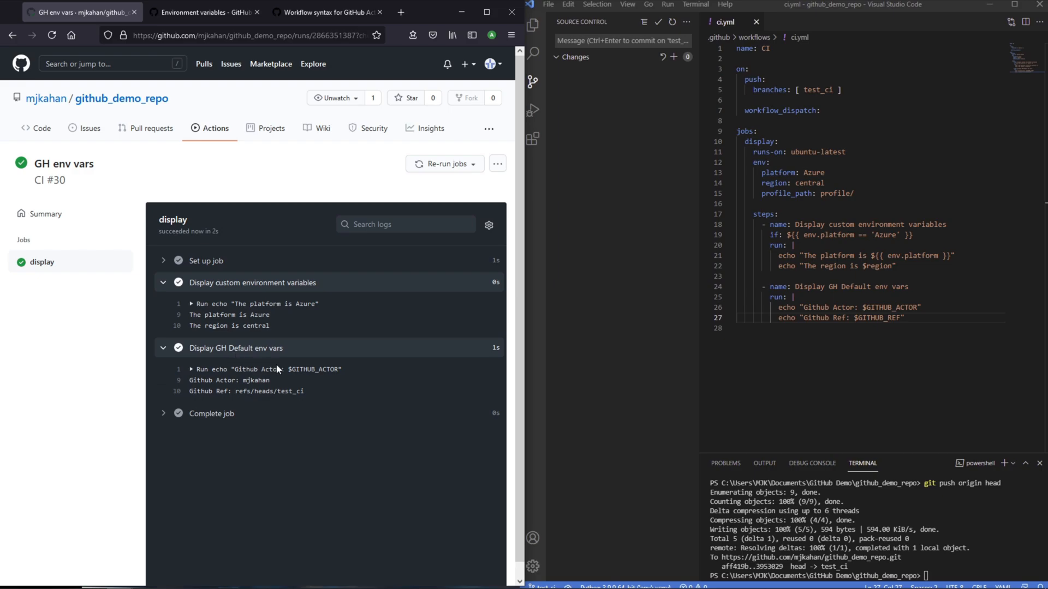
{"action": "mouse_move", "coordinate": [300, 387]}
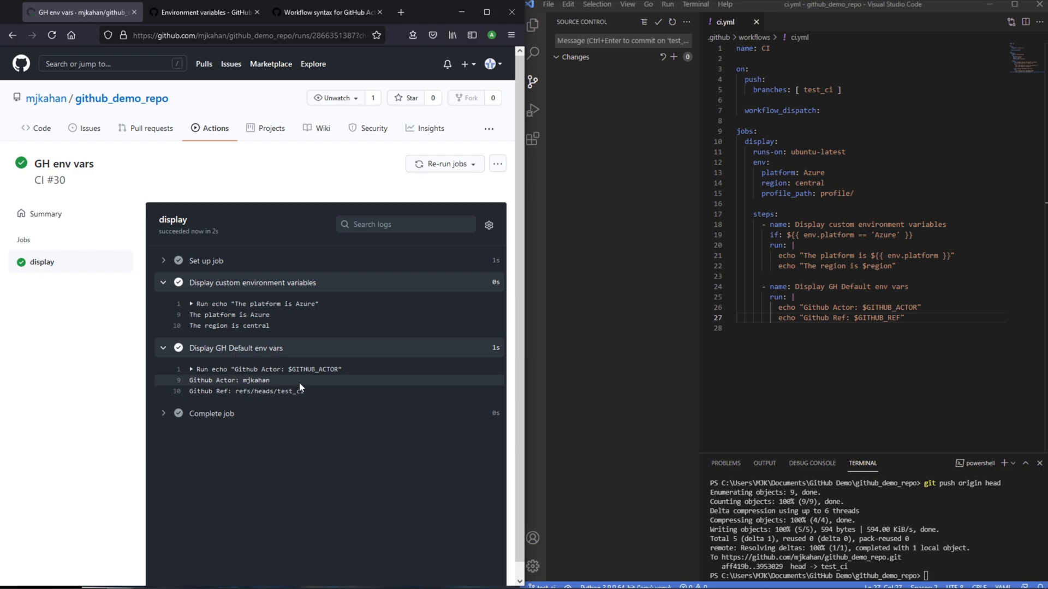